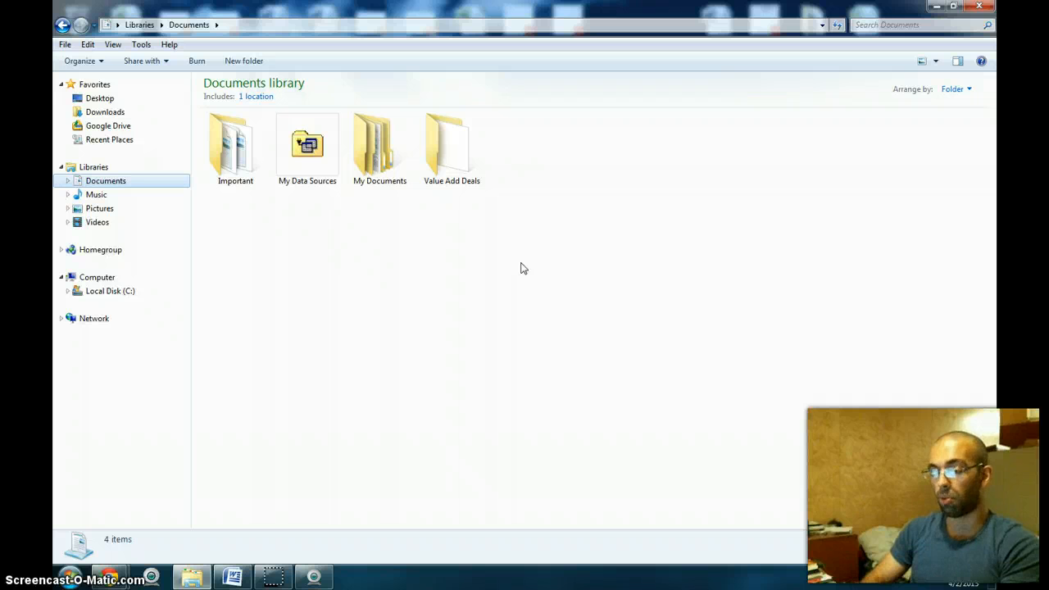
Drill from My Documents through REAL ESTATE, Student Housing and UC Berkeley into Acquisitions.
click(379, 147)
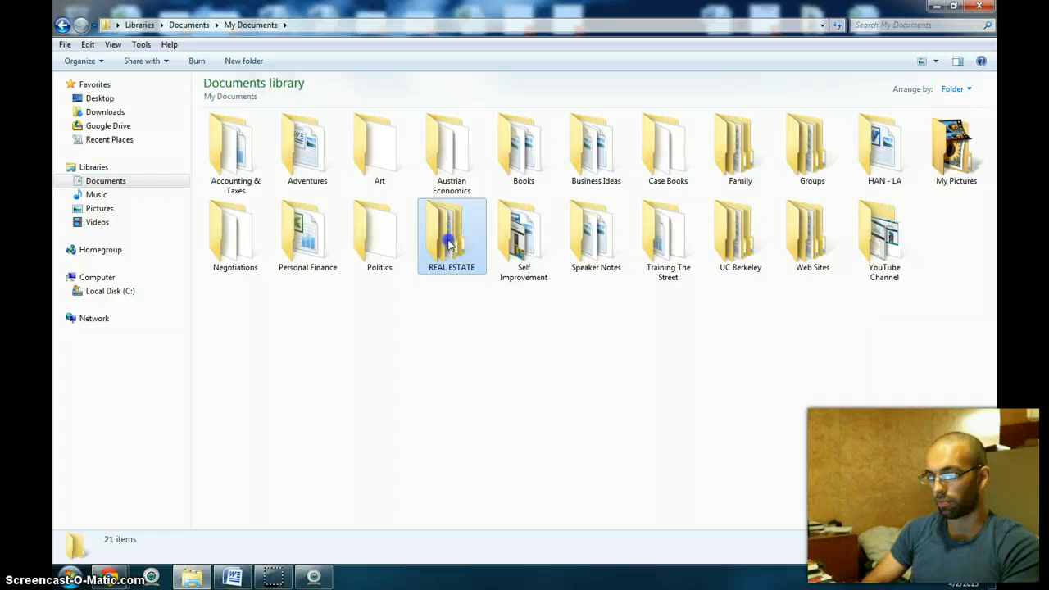
double_click(452, 234)
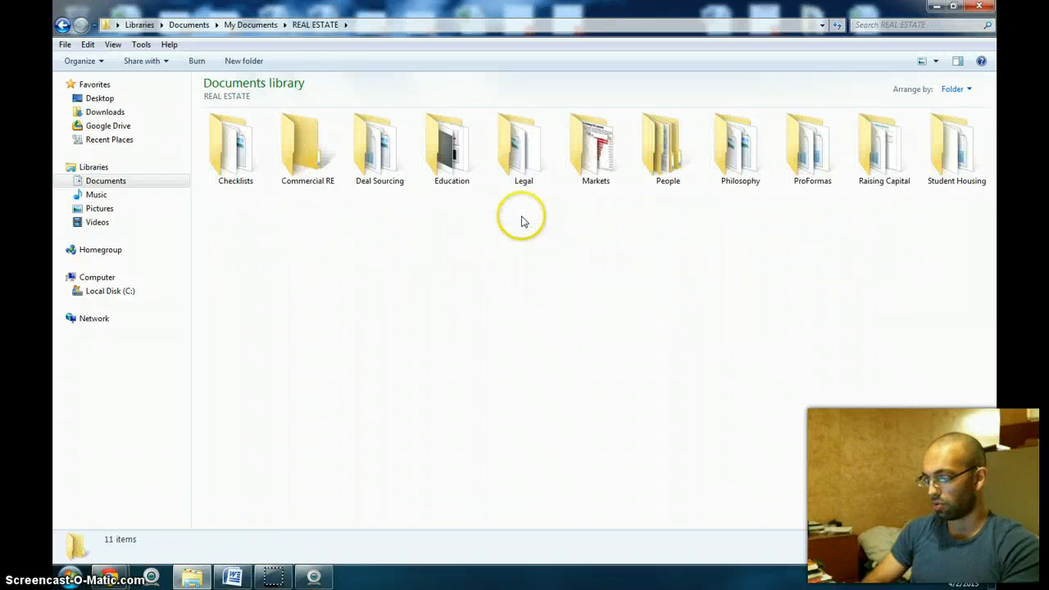
click(380, 148)
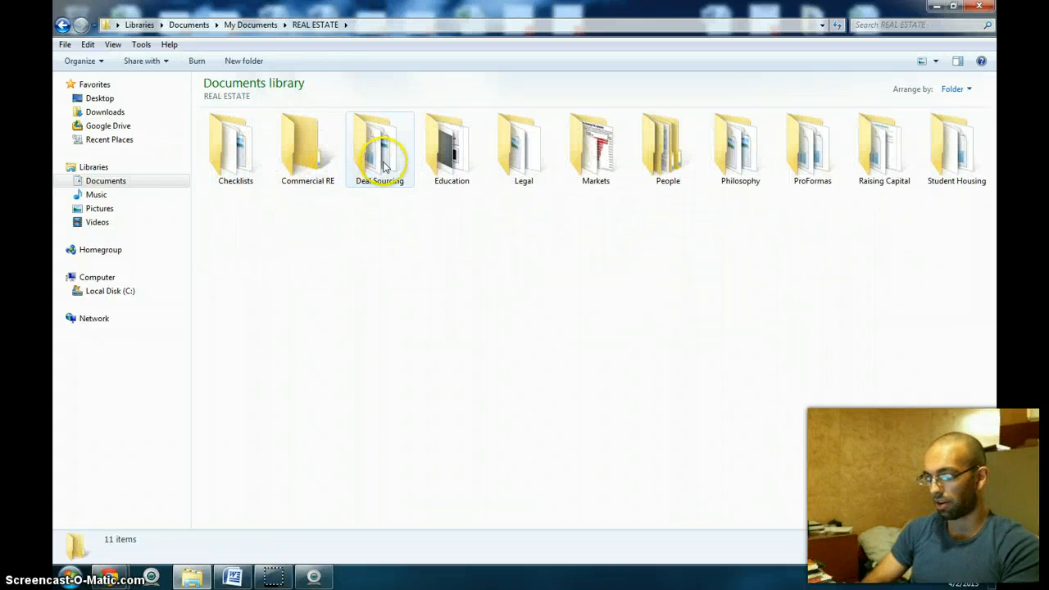
mouse_move(910, 172)
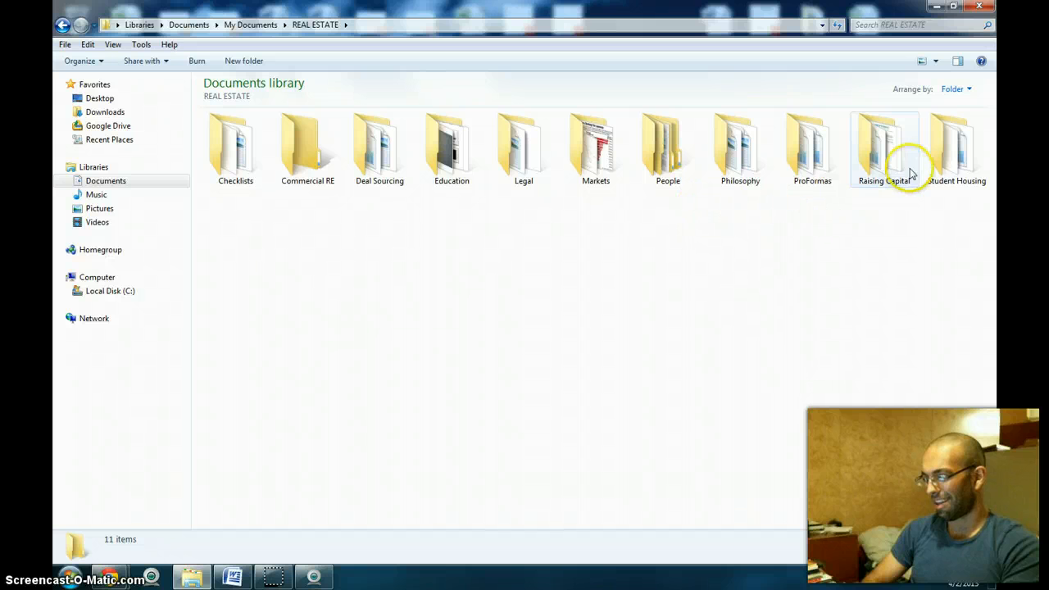
double_click(957, 147)
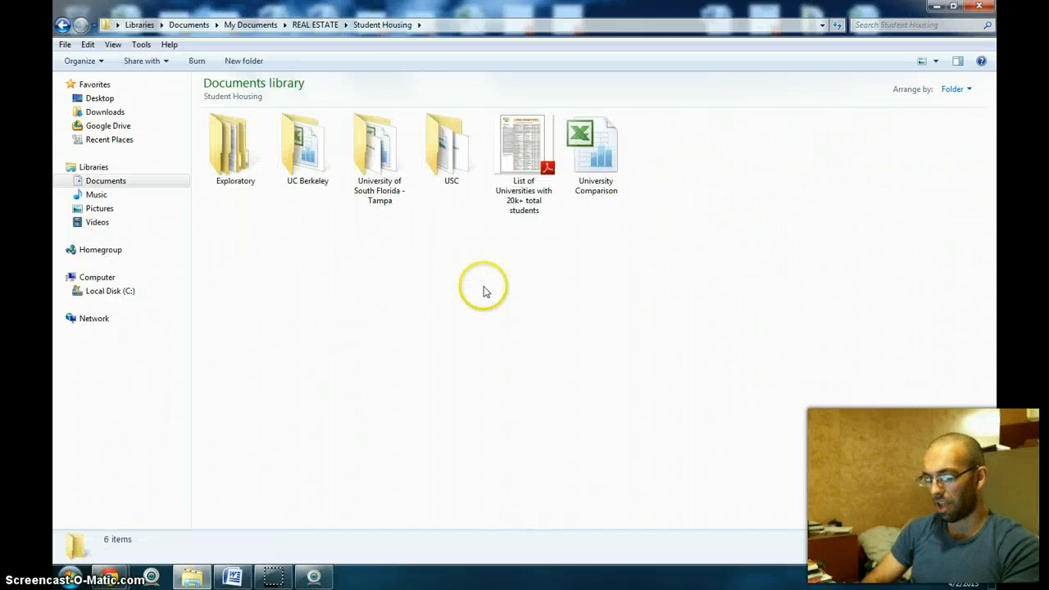
click(308, 148)
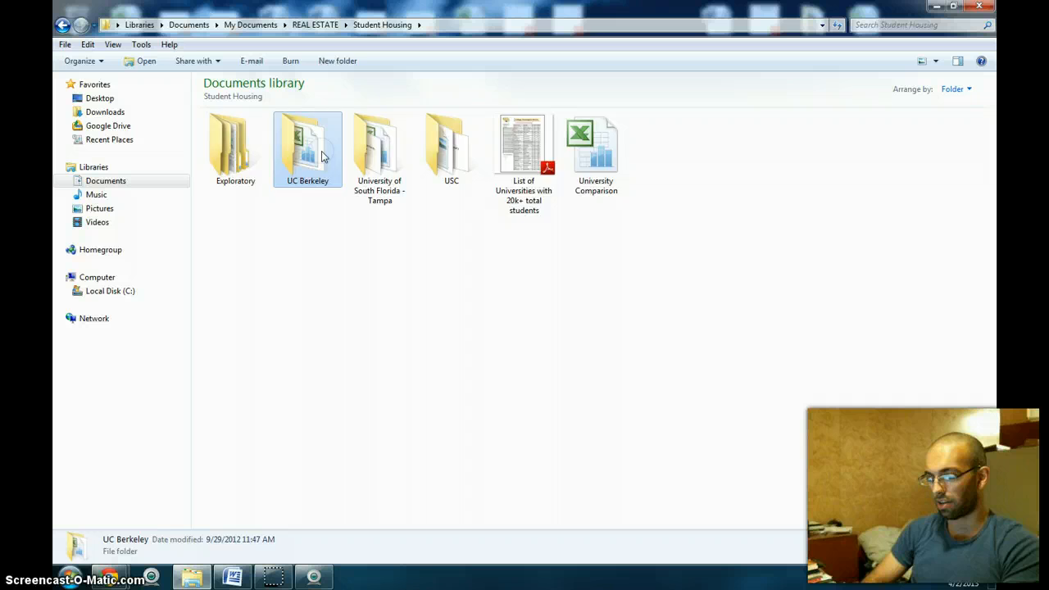
double_click(307, 147)
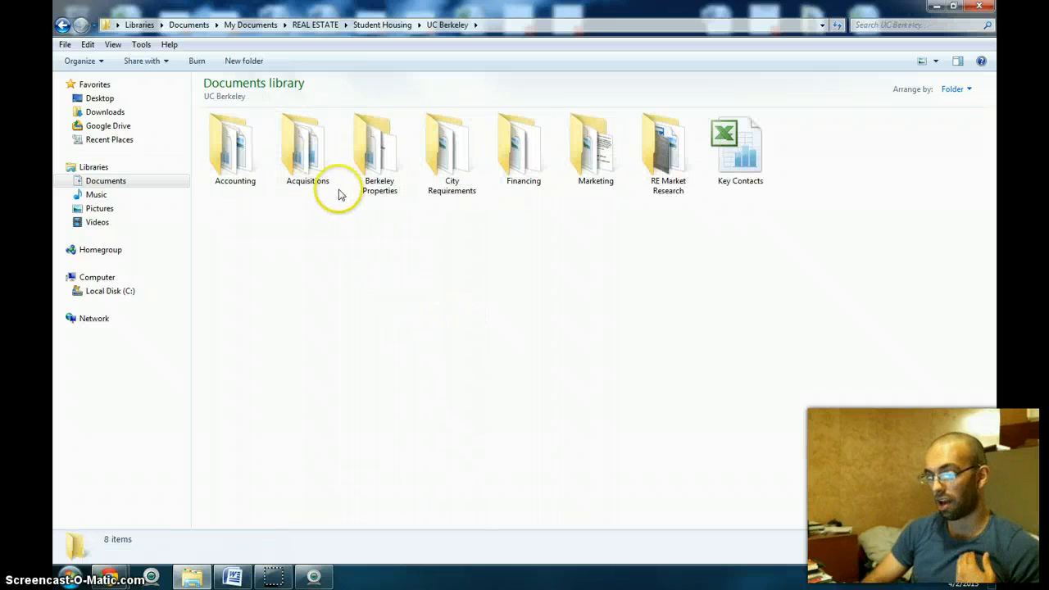
double_click(308, 148)
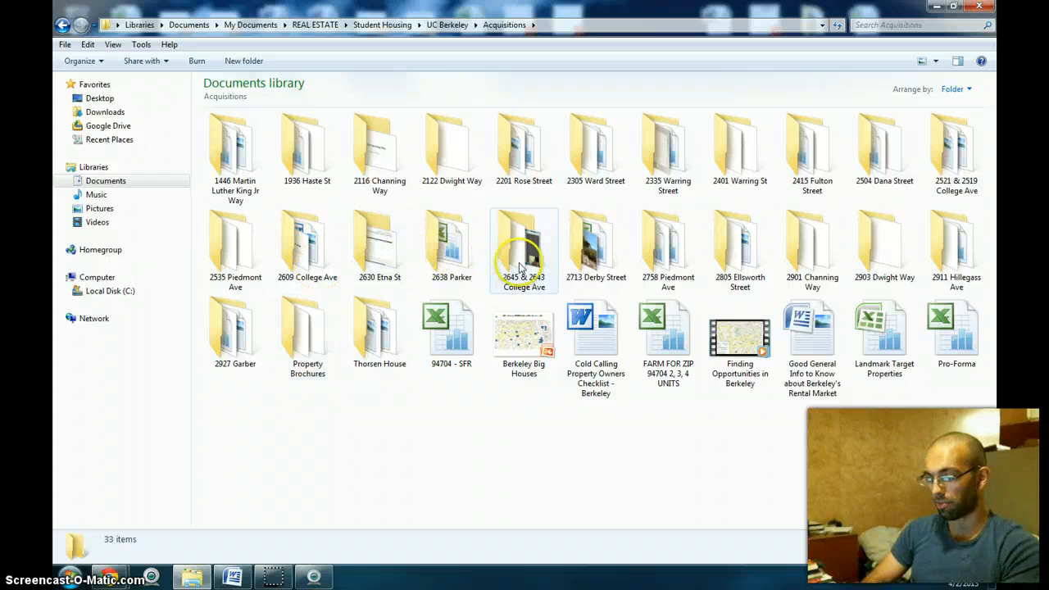
click(524, 242)
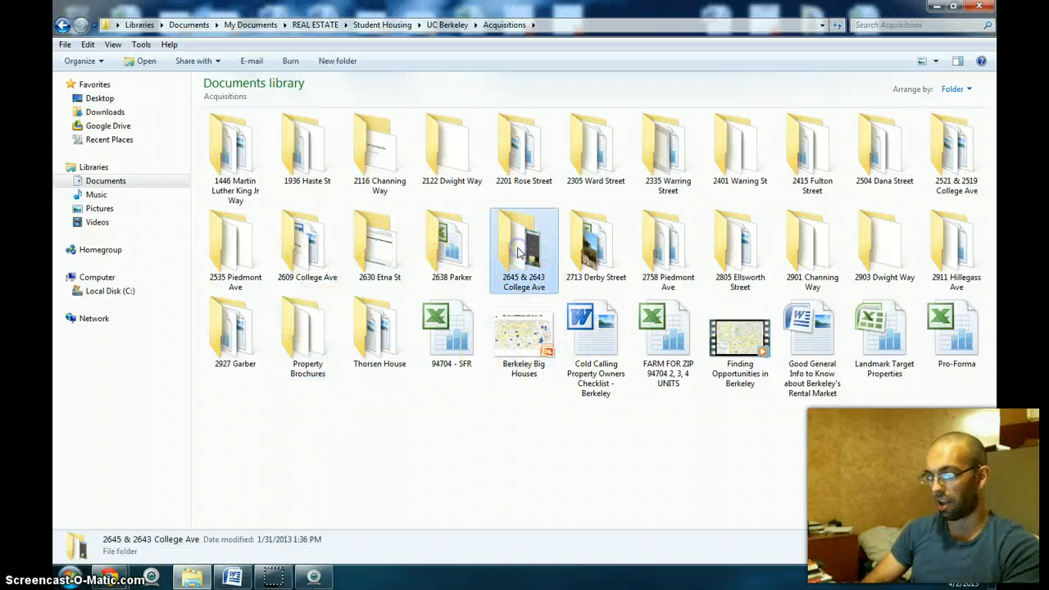
double_click(523, 246)
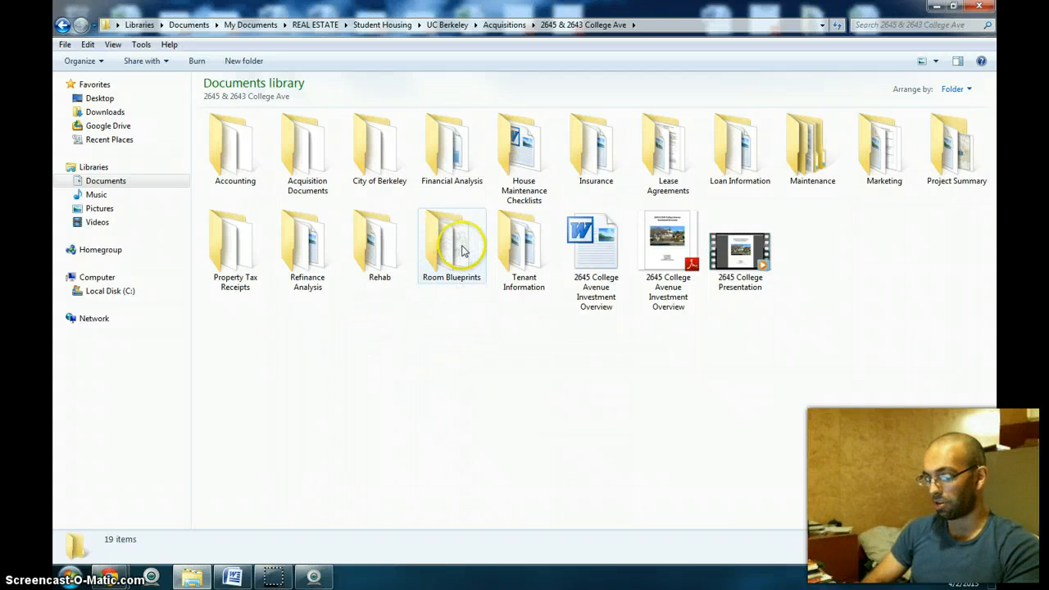
click(883, 147)
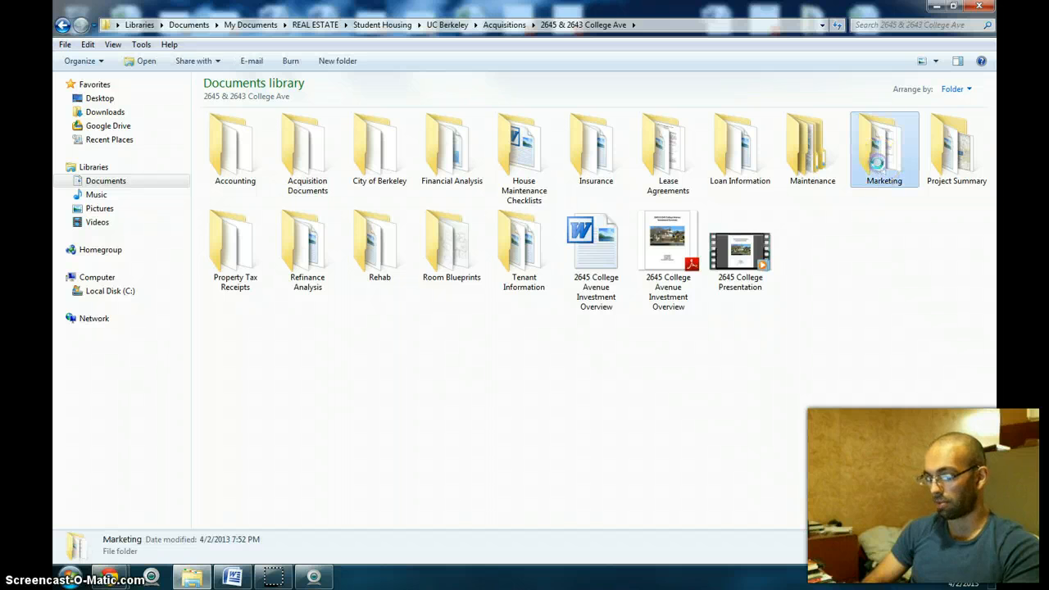
double_click(884, 149)
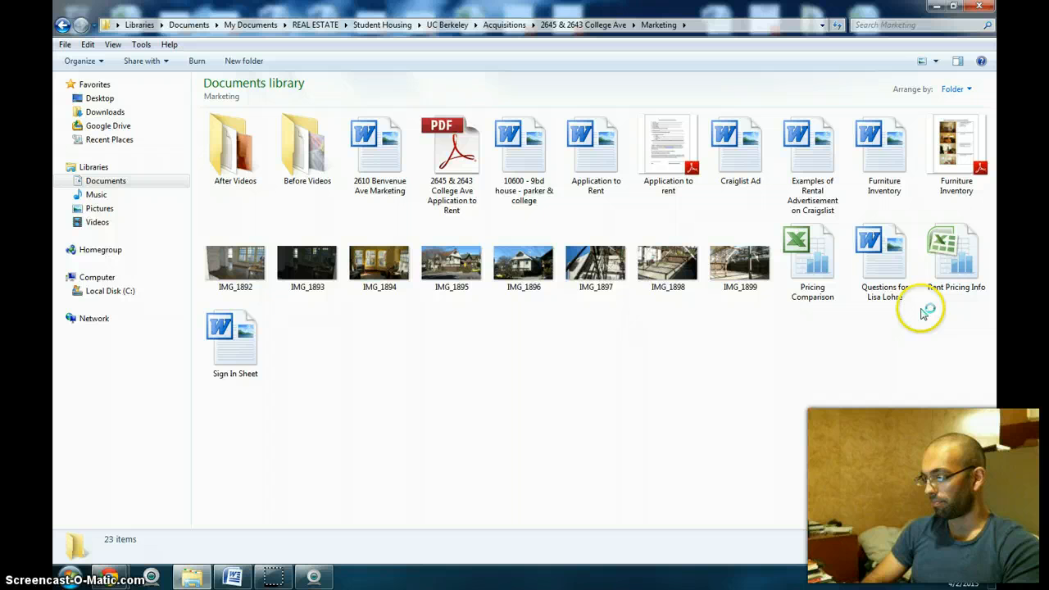
click(956, 152)
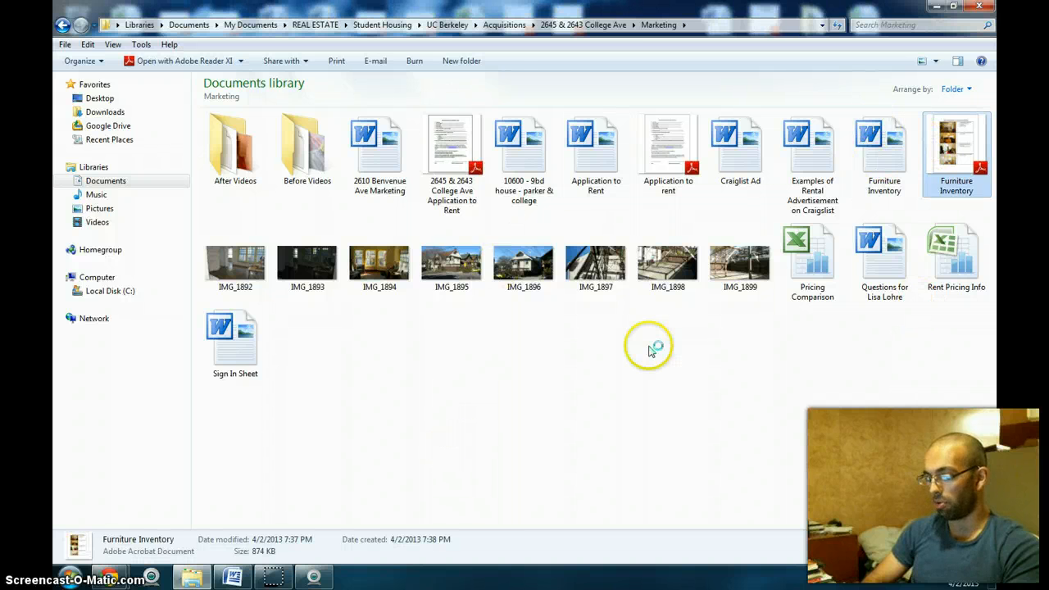
double_click(956, 148)
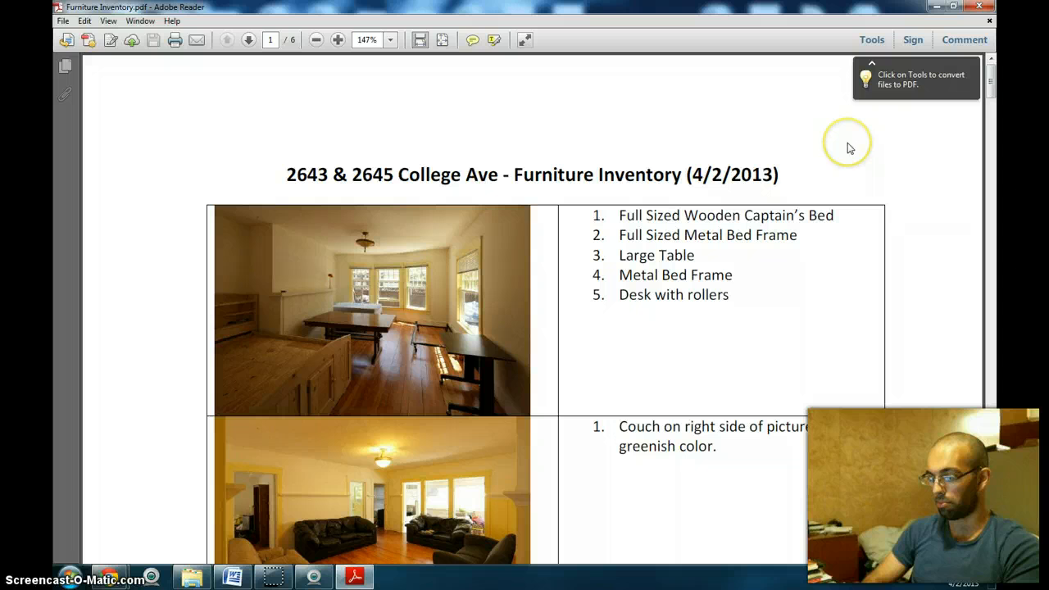
Scroll down through the Furniture Inventory PDF before closing Adobe Reader.
scroll(down, 3)
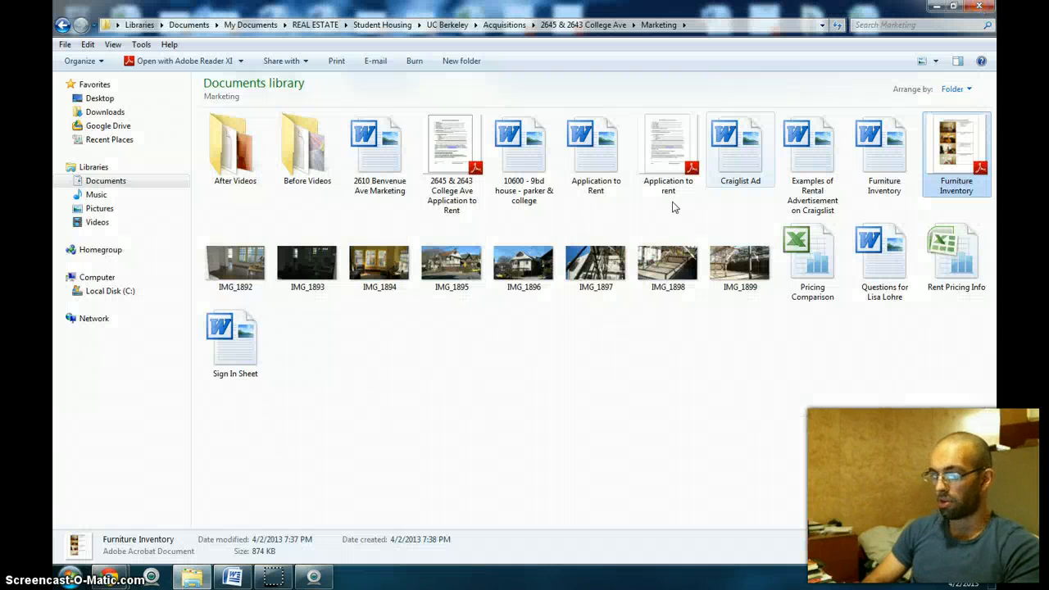
Search the Documents library for 'furniture inventory' and open the Furniture Inventory result.
click(109, 180)
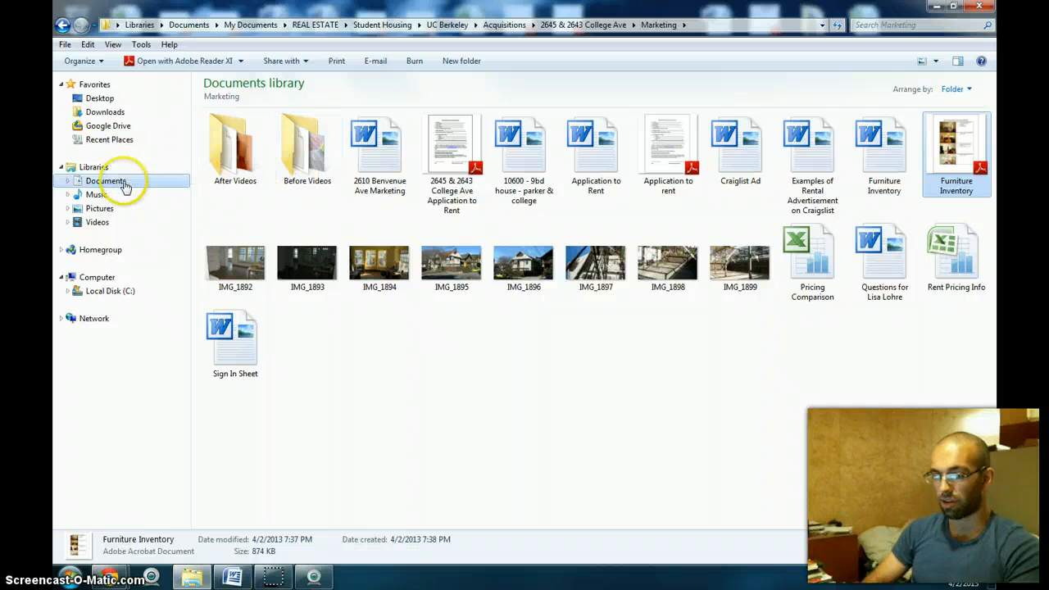
click(109, 180)
text(furniture invent)
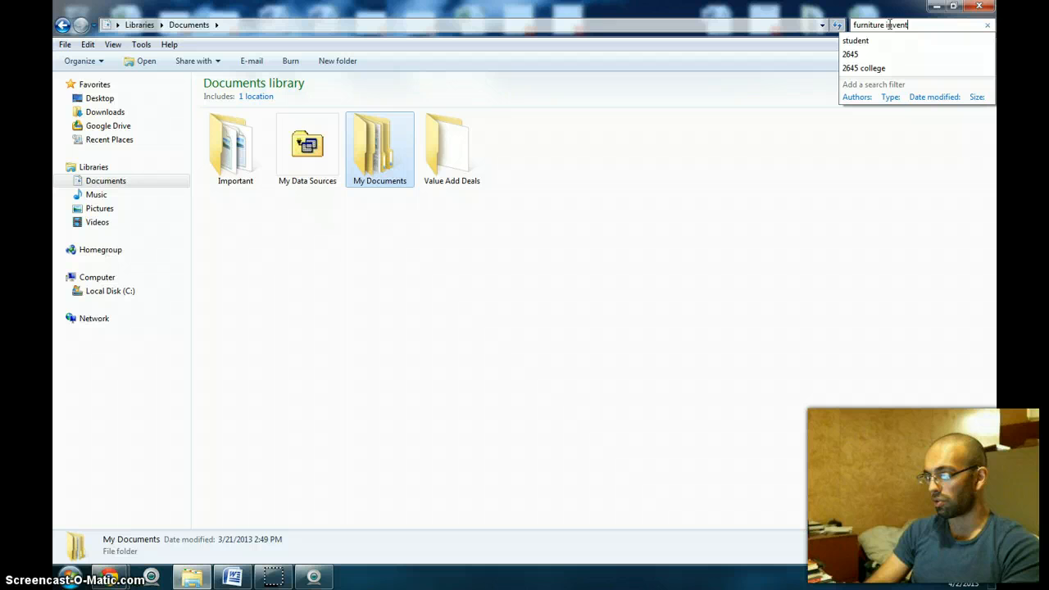
key(Return)
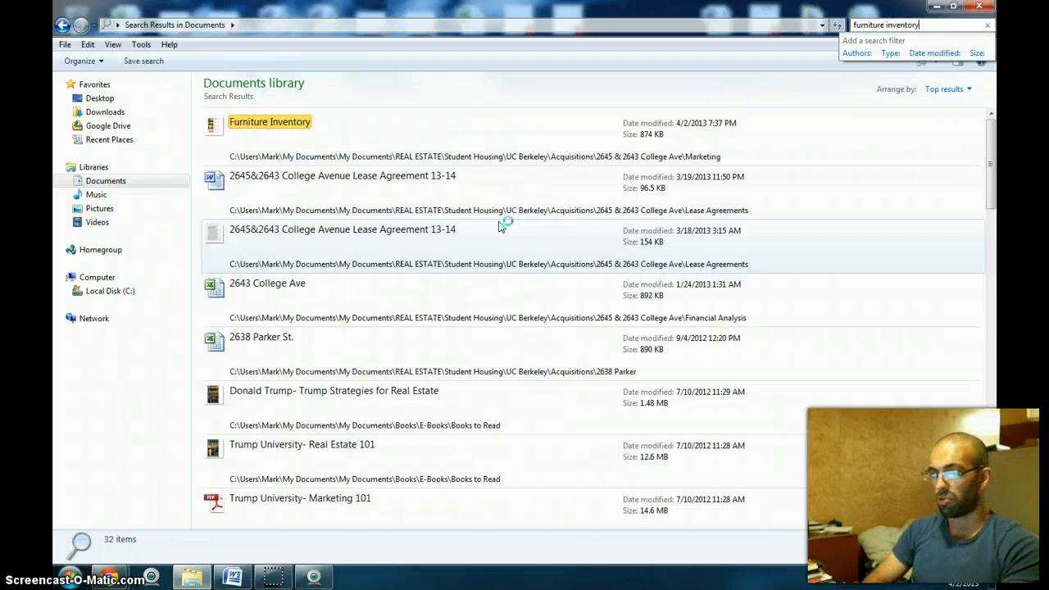
click(270, 121)
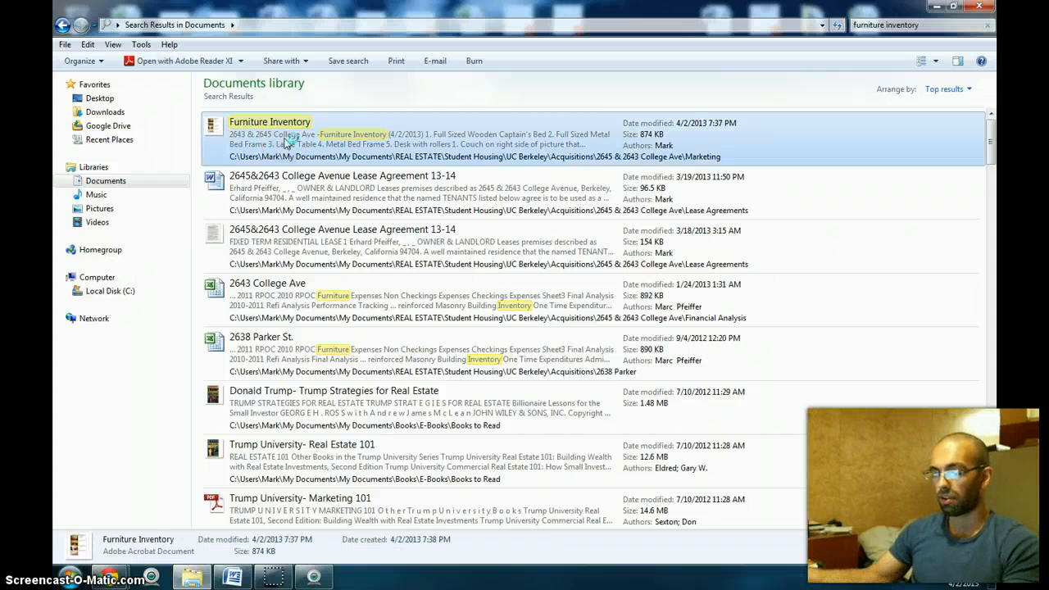
double_click(270, 134)
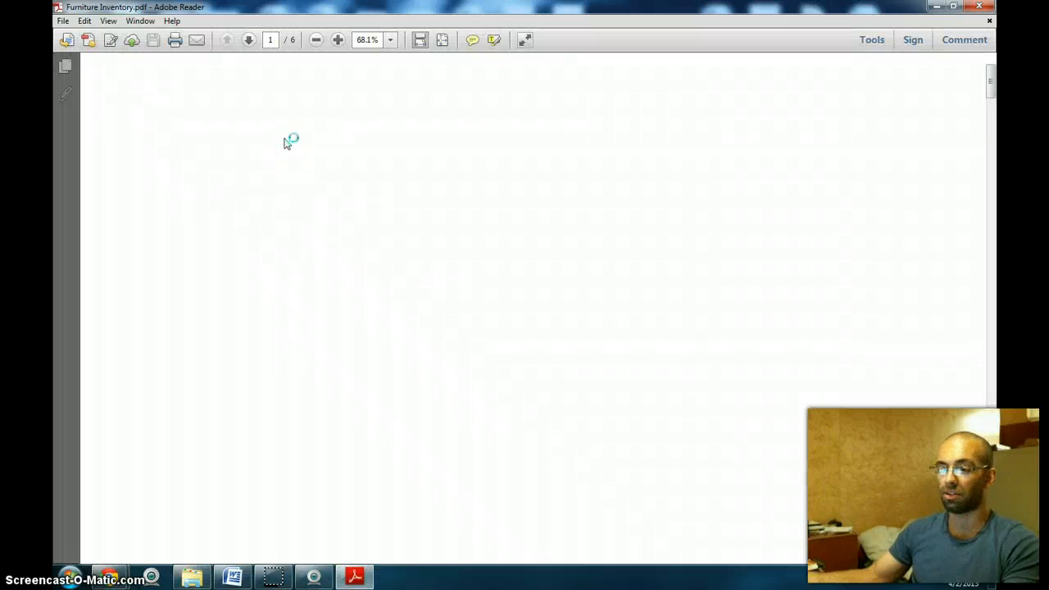